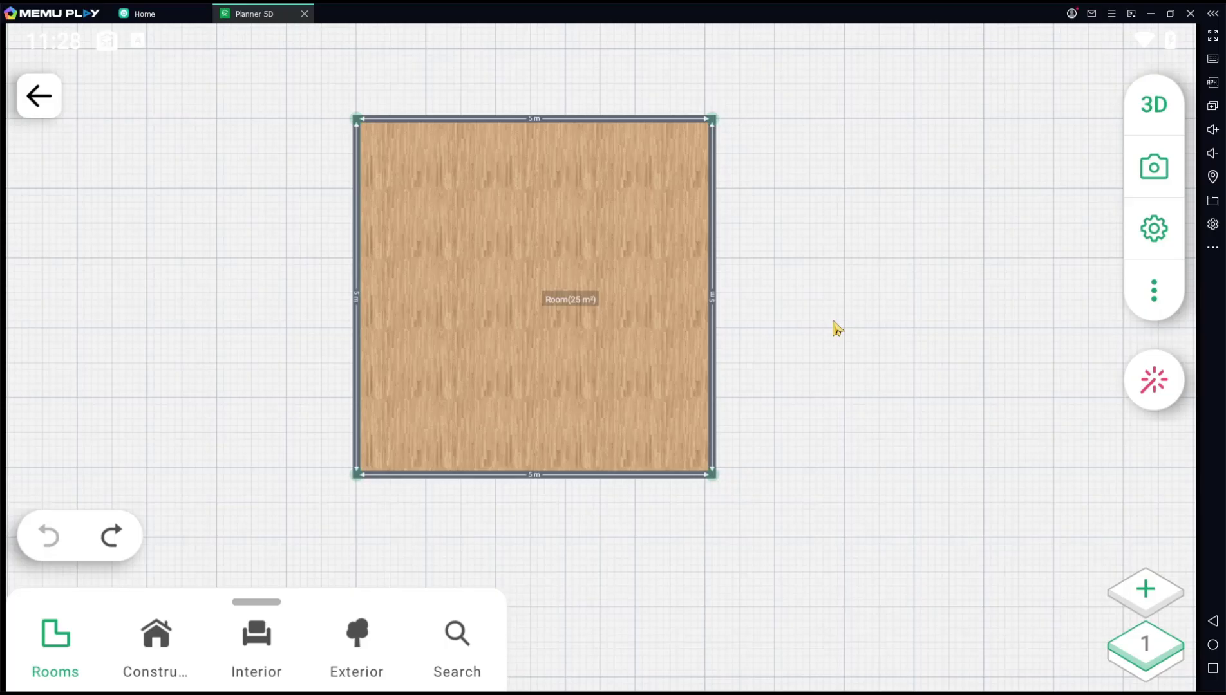
Duplicate the 5 m × 5 m room so a second 25 m² room sits beside it
click(578, 274)
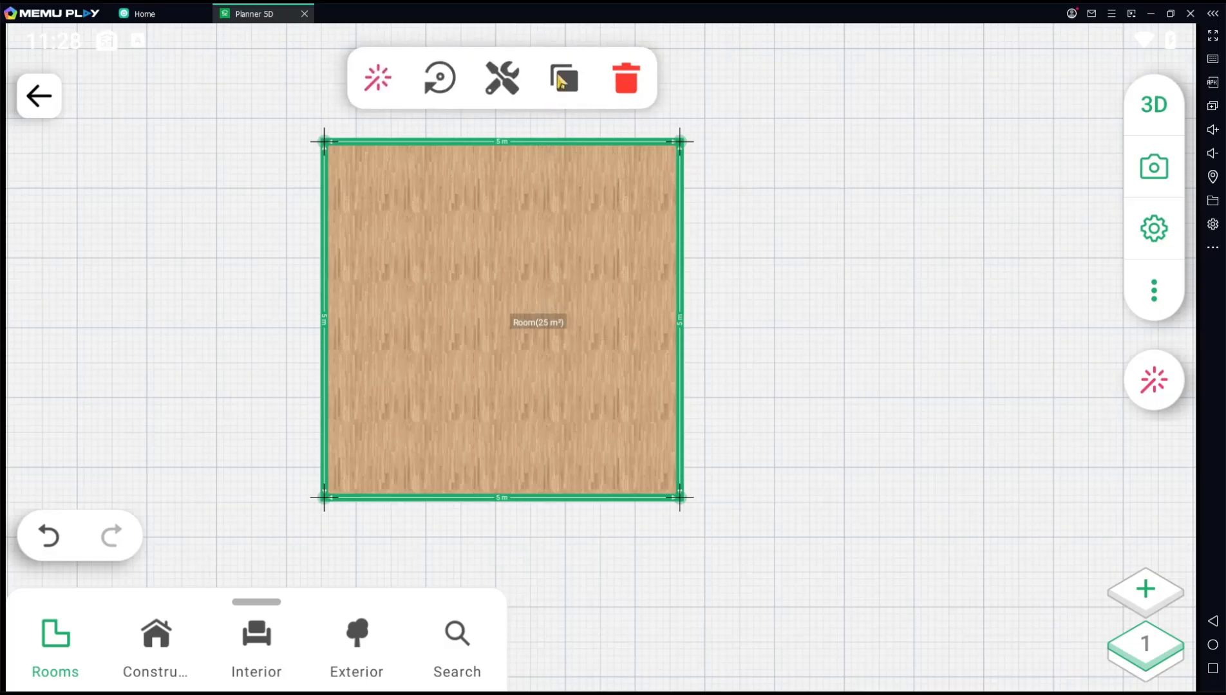
click(563, 79)
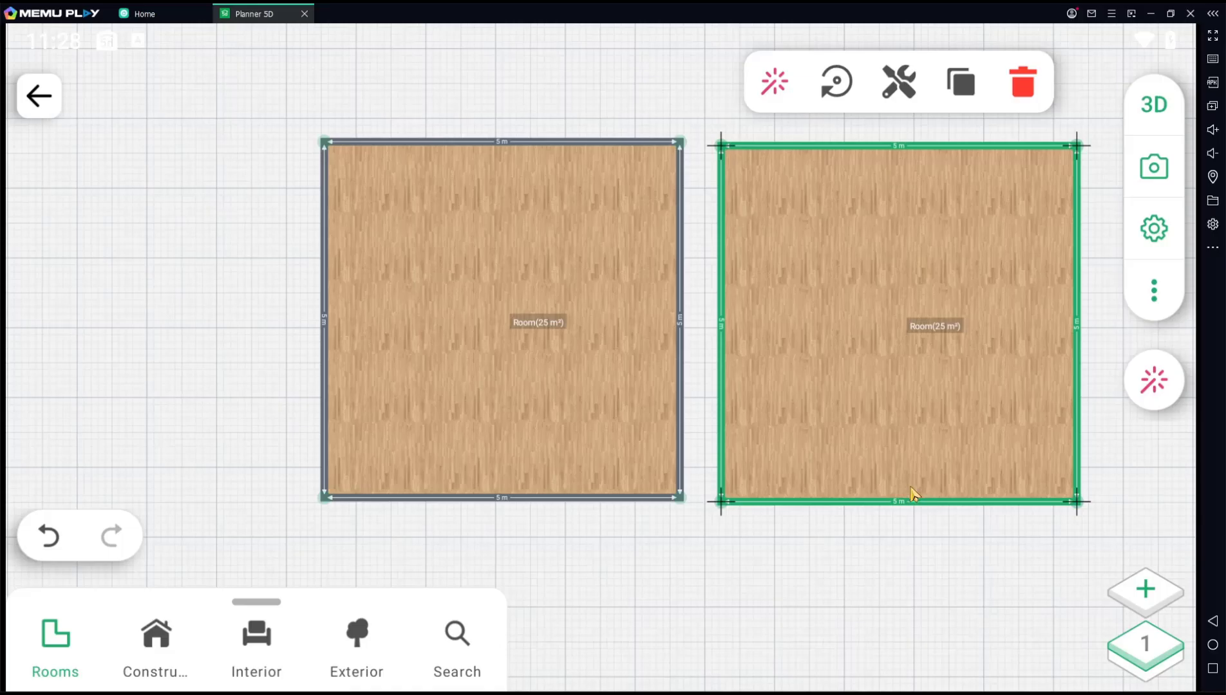
Resize the copy to 2.96 m × 2.13 m snapped to the big room's top-right corner
click(899, 502)
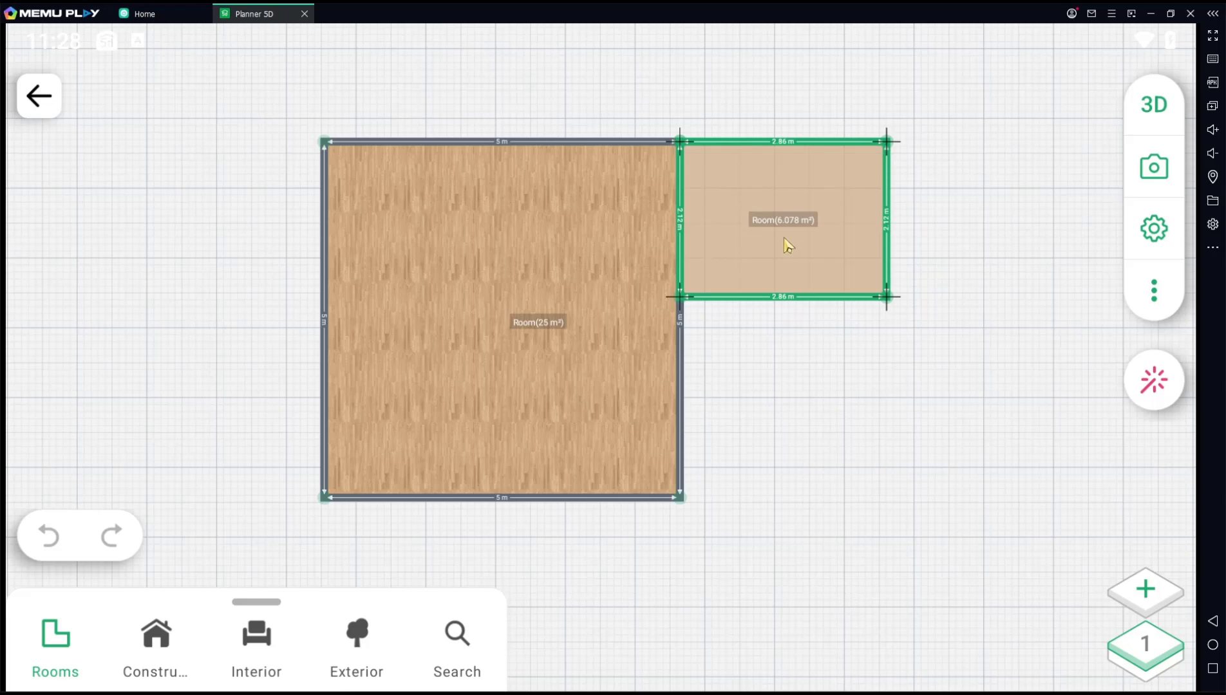
click(786, 433)
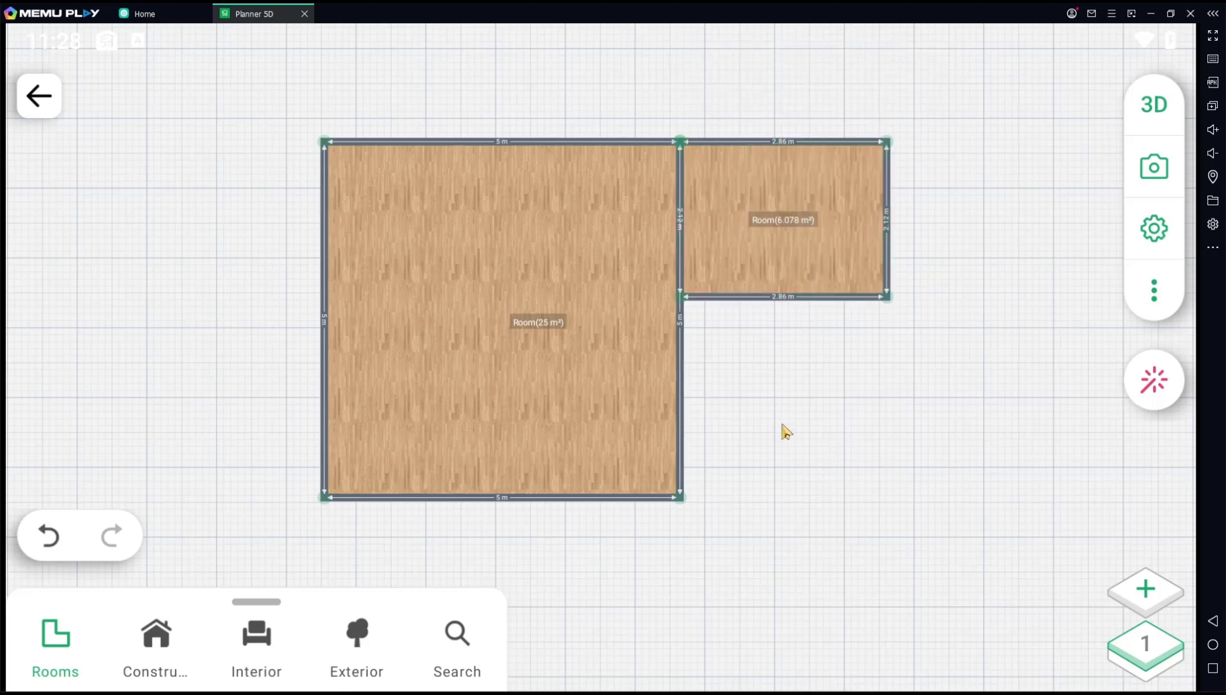
mouse_move(680, 223)
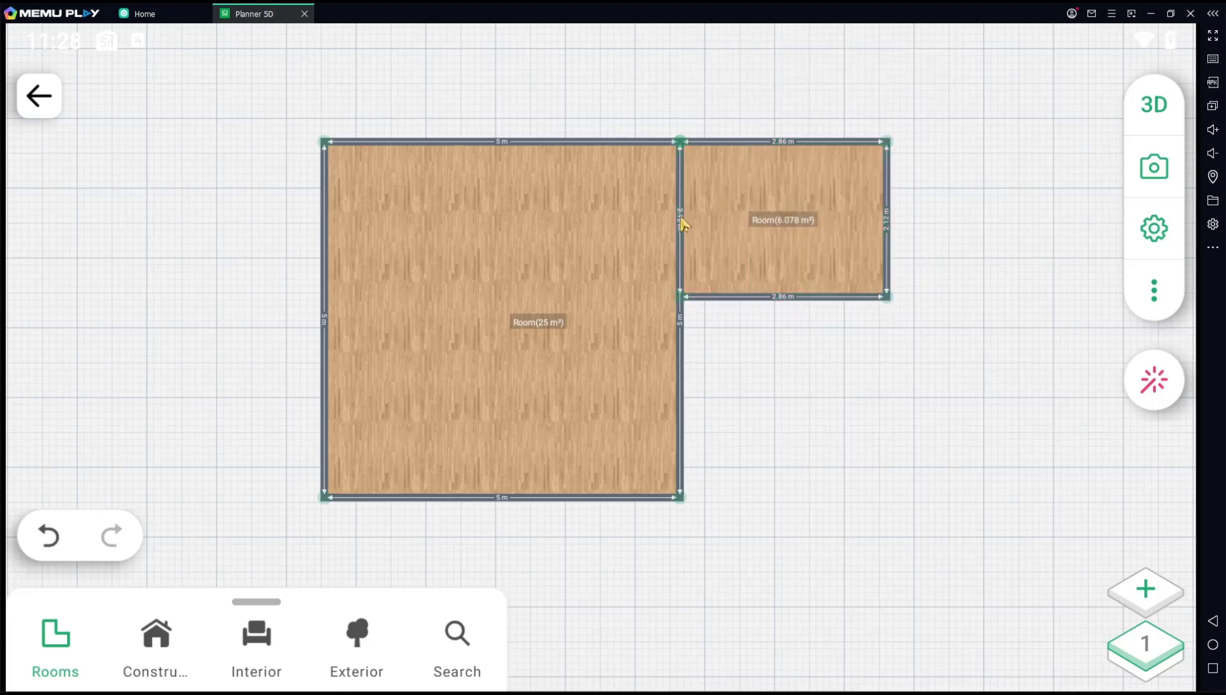
Split the large room's right wall at the small room's lower edge junction
click(679, 219)
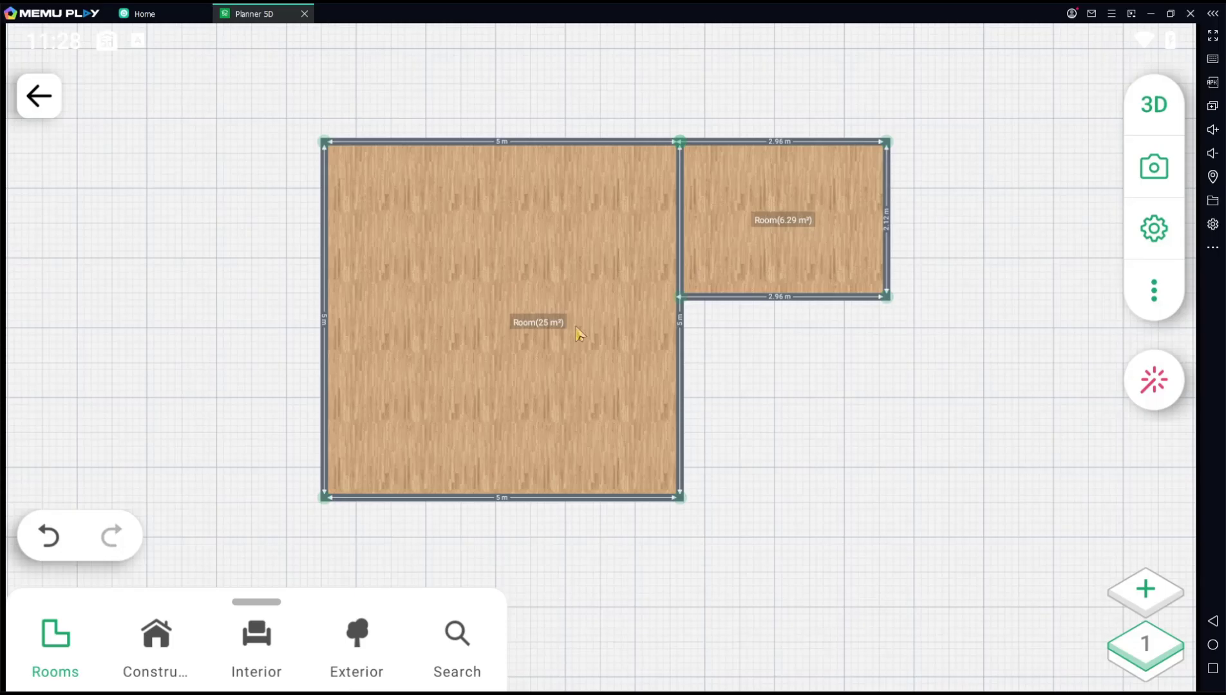
mouse_move(685, 229)
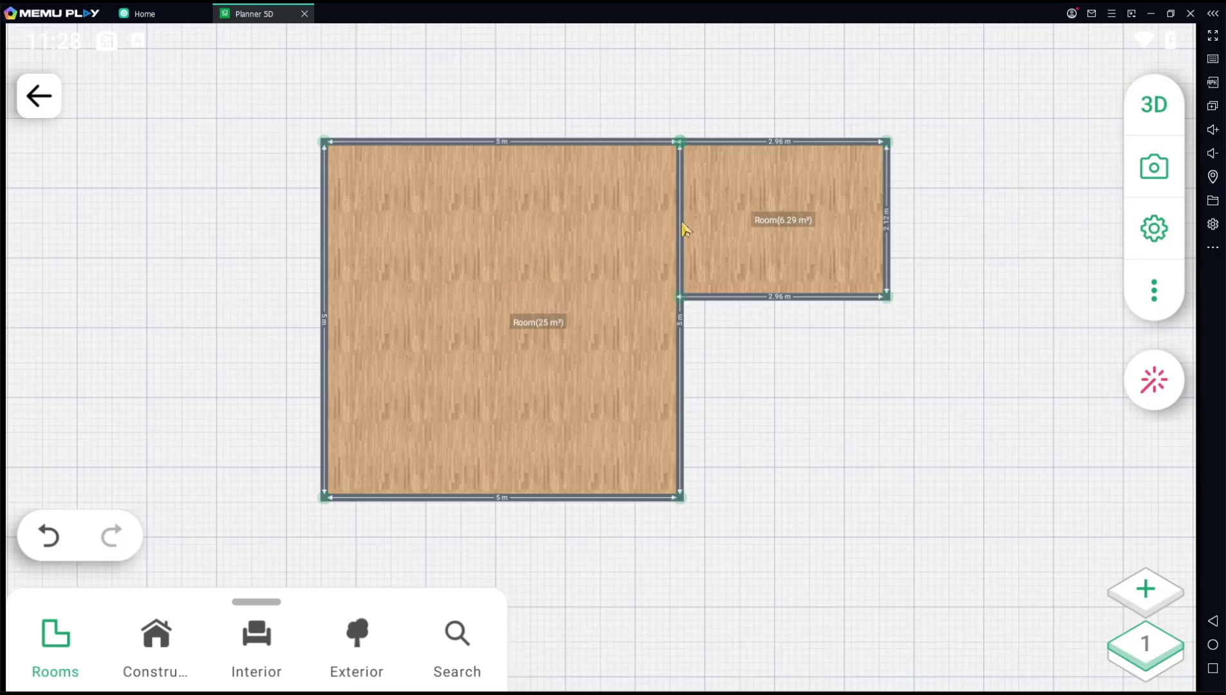
click(678, 227)
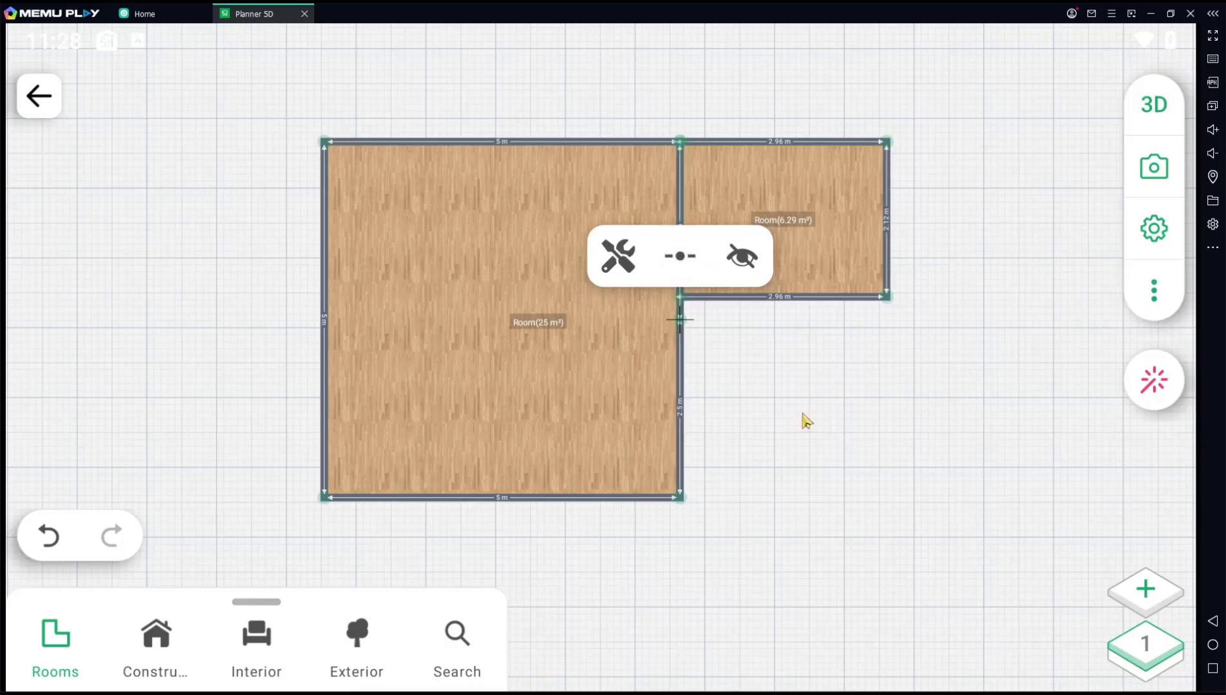
mouse_move(681, 326)
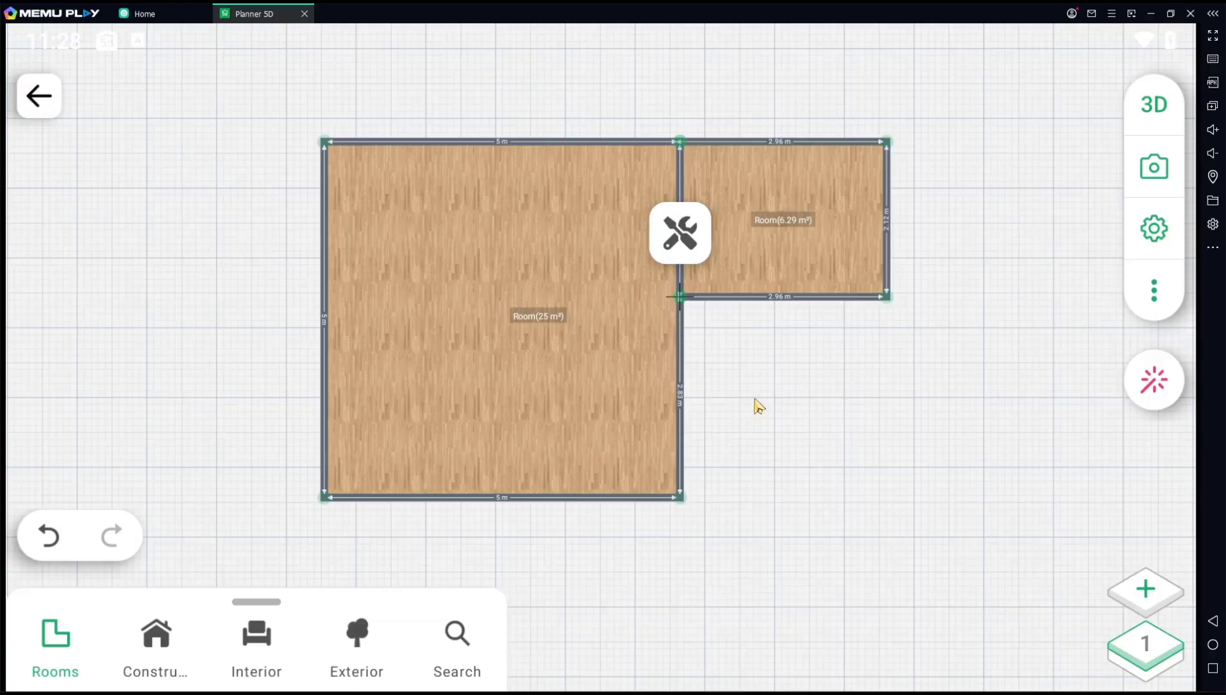
Hide the upper shared wall segment so both rooms form one L-shaped area
click(678, 233)
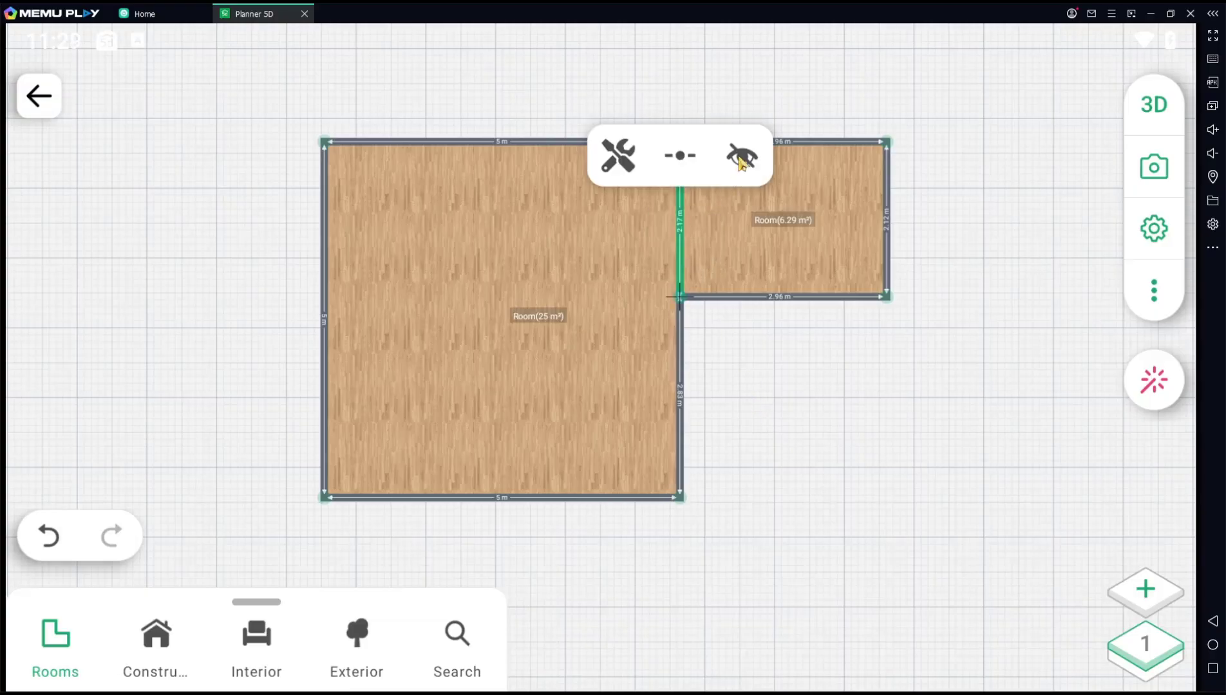
click(742, 154)
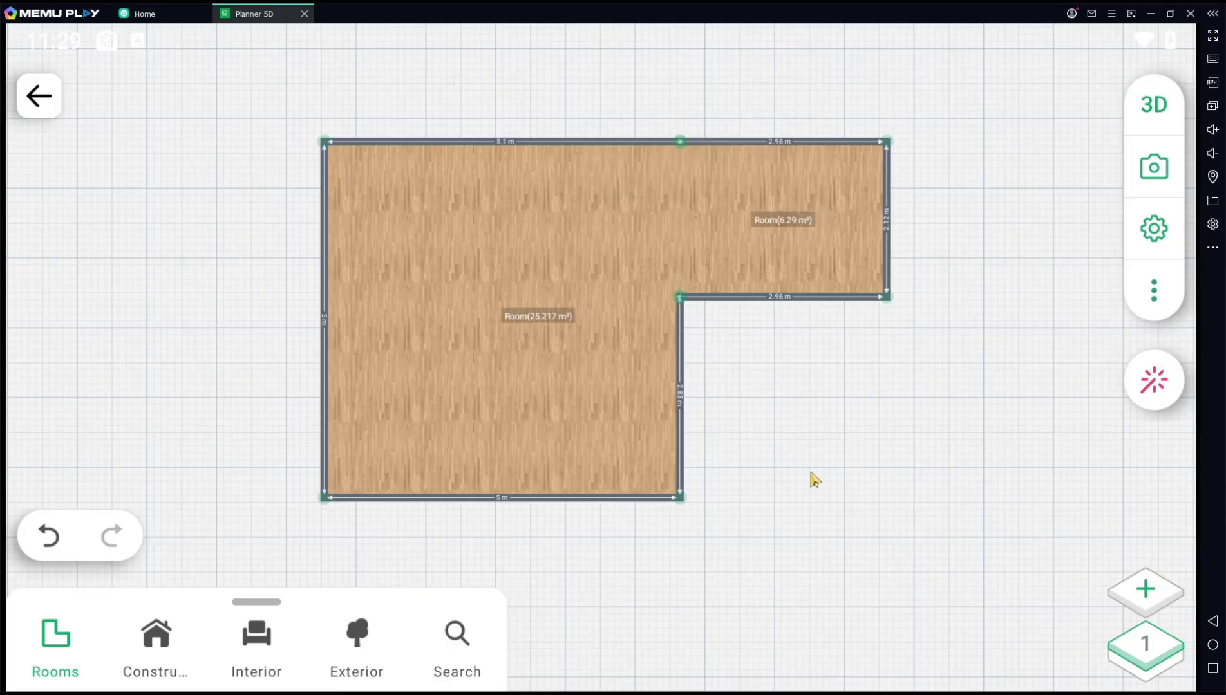